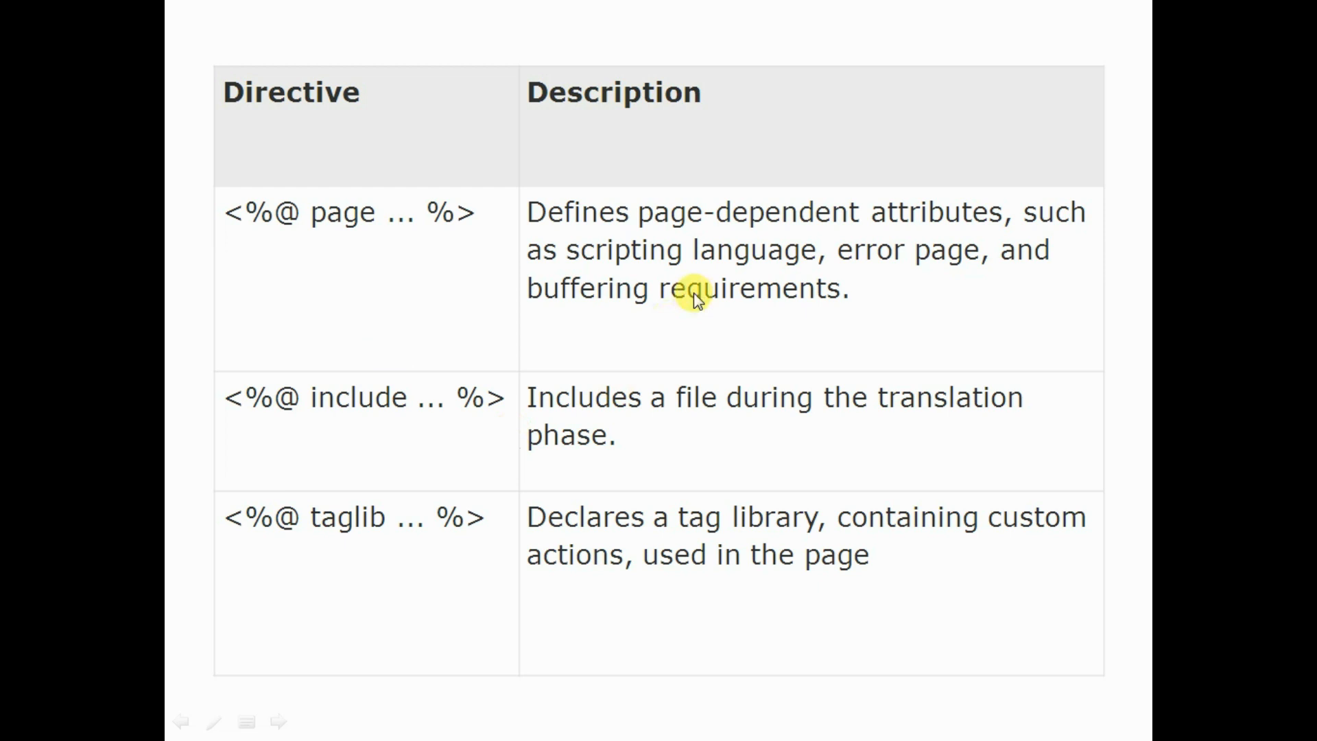
pyautogui.moveTo(723, 276)
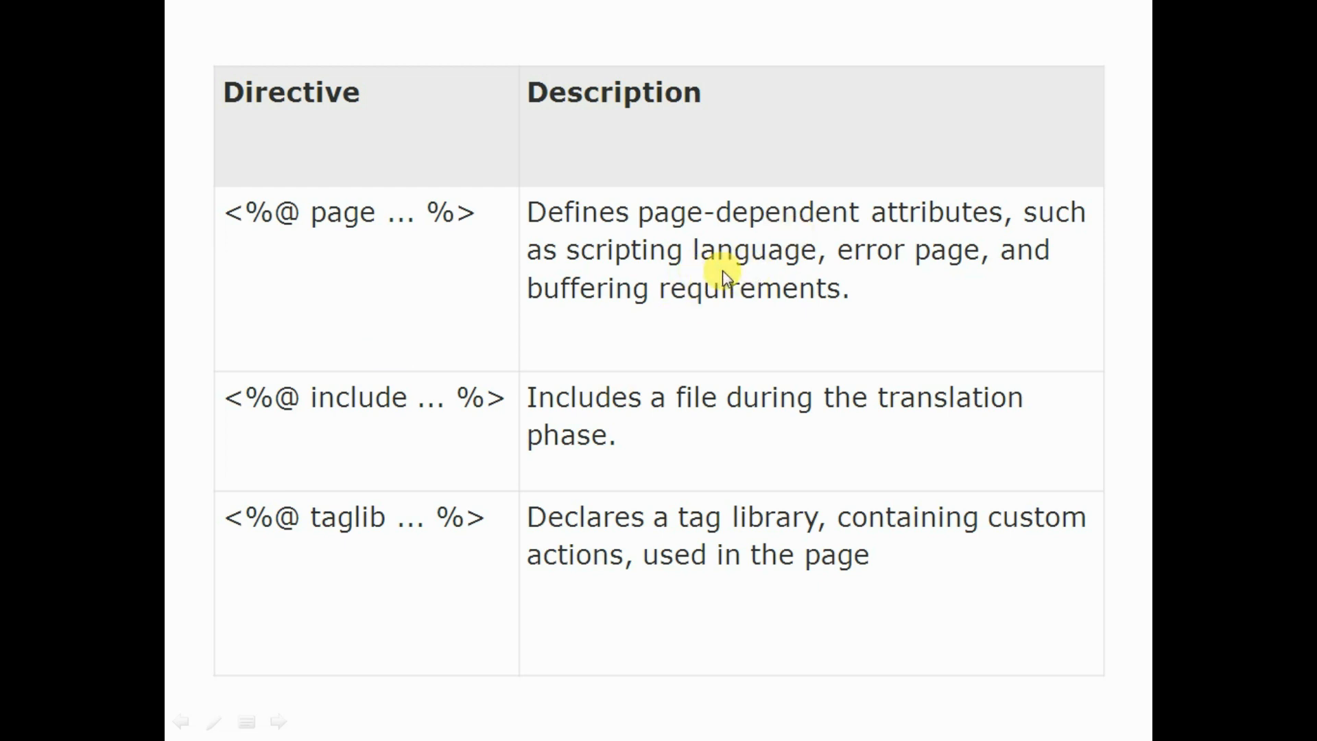
pyautogui.moveTo(252, 218)
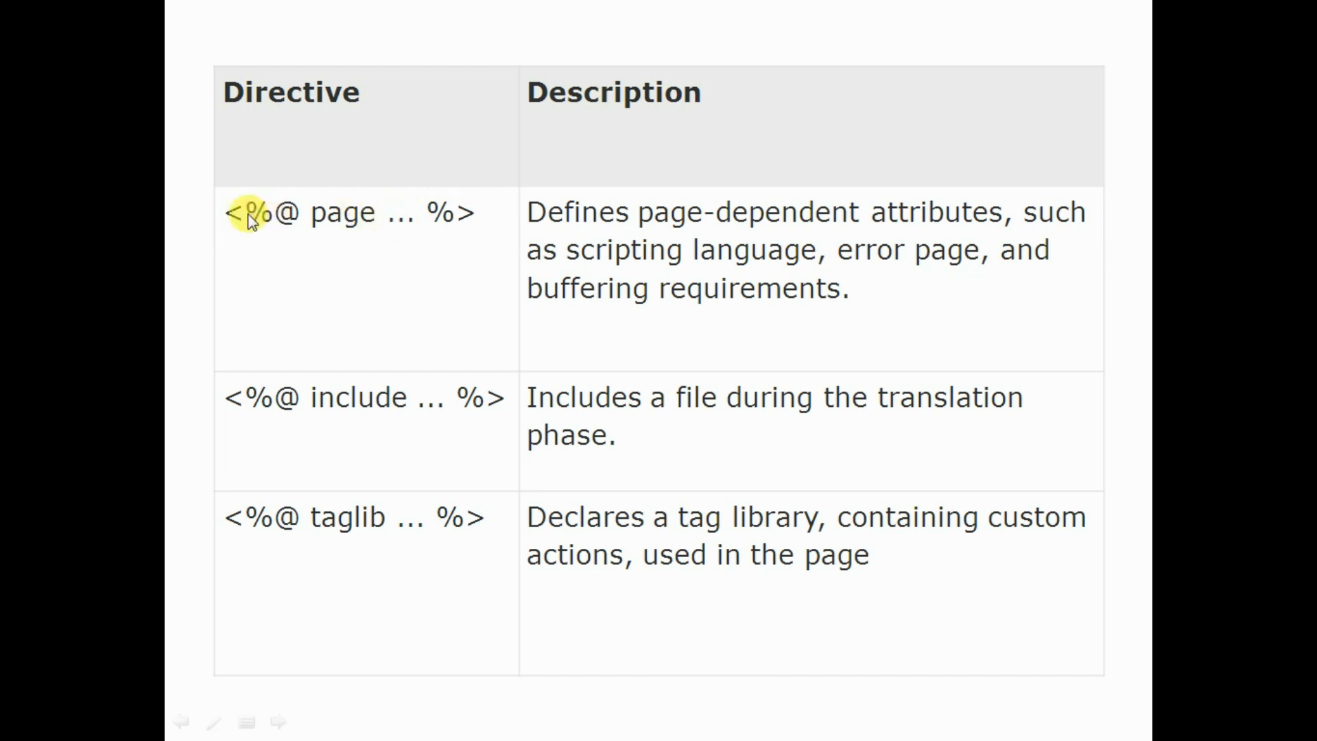
pyautogui.moveTo(899, 256)
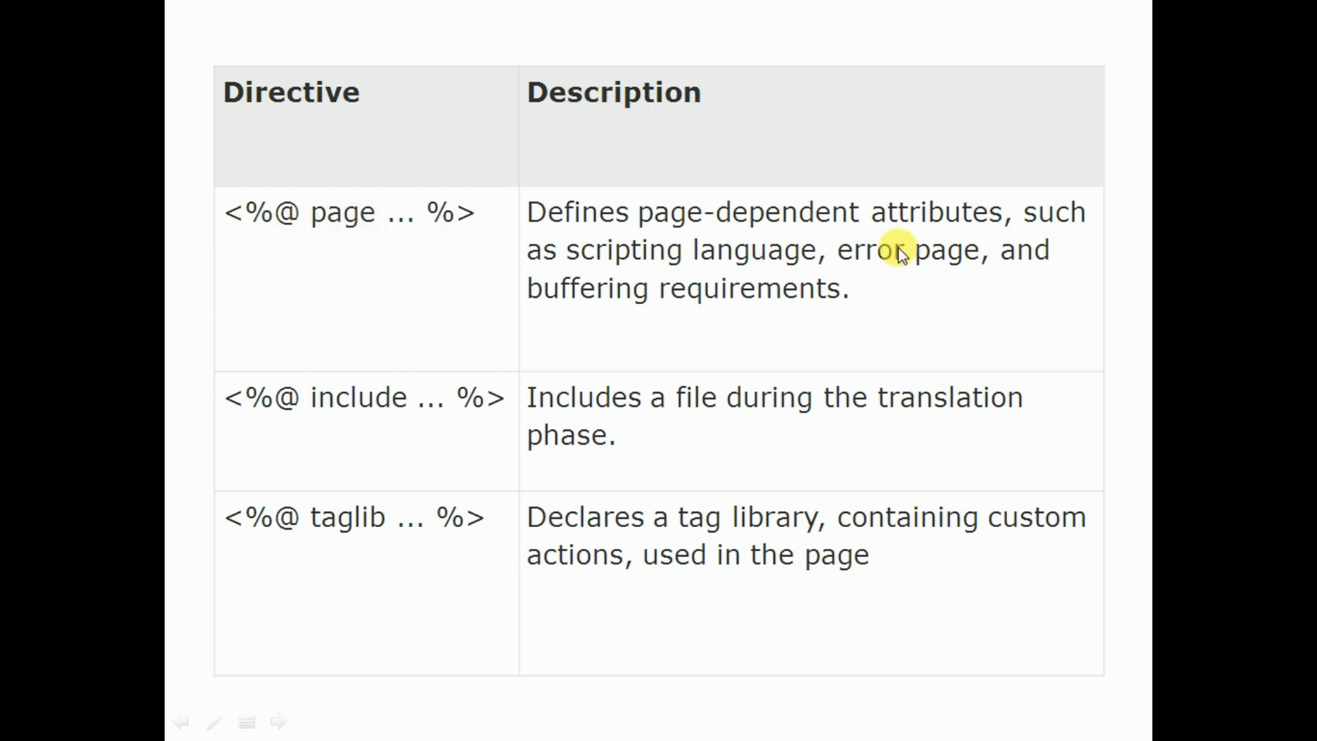
pyautogui.moveTo(924, 277)
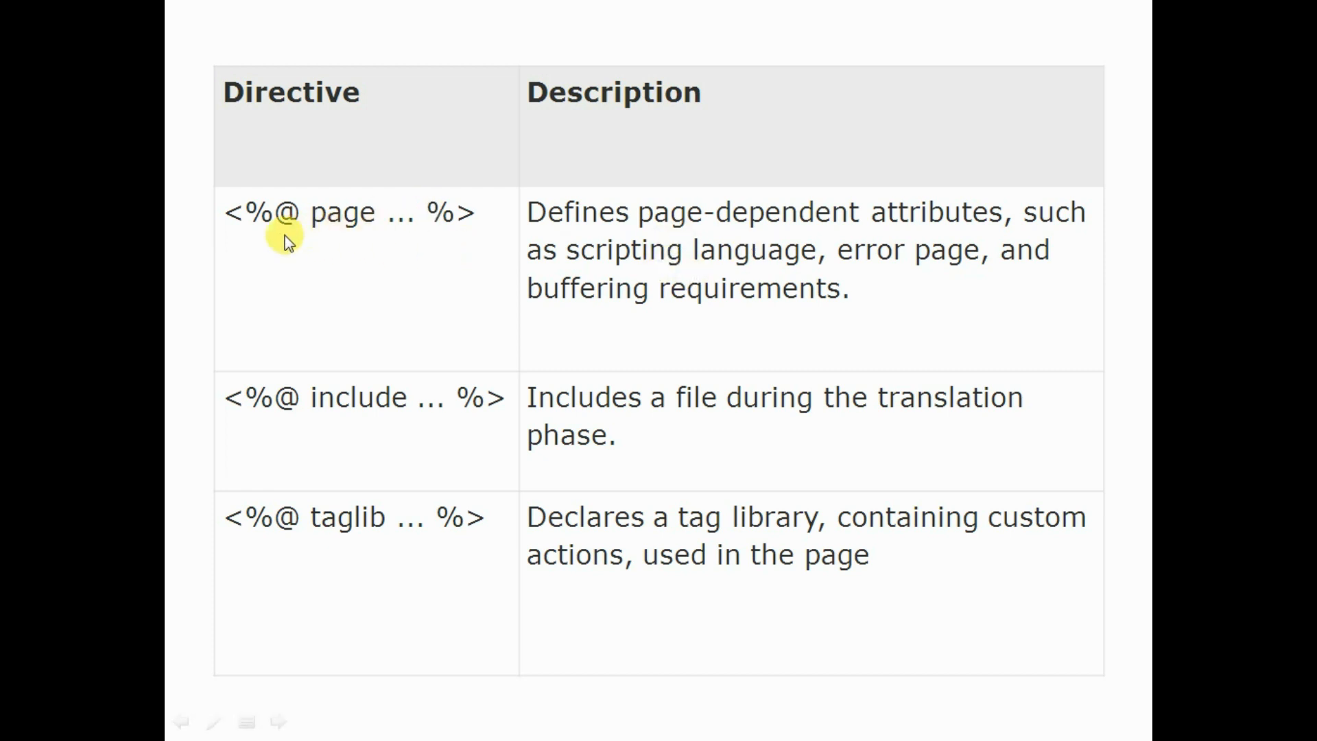
pyautogui.moveTo(376, 261)
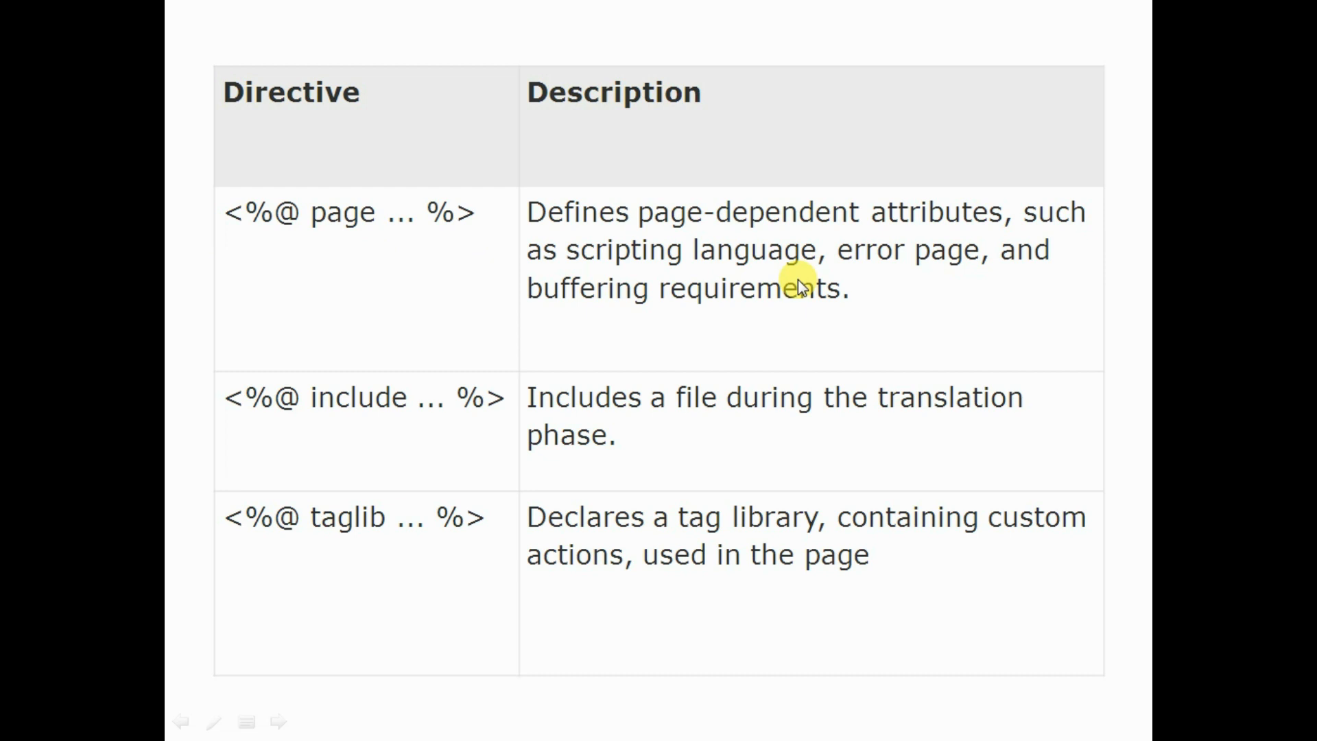
pyautogui.moveTo(315, 245)
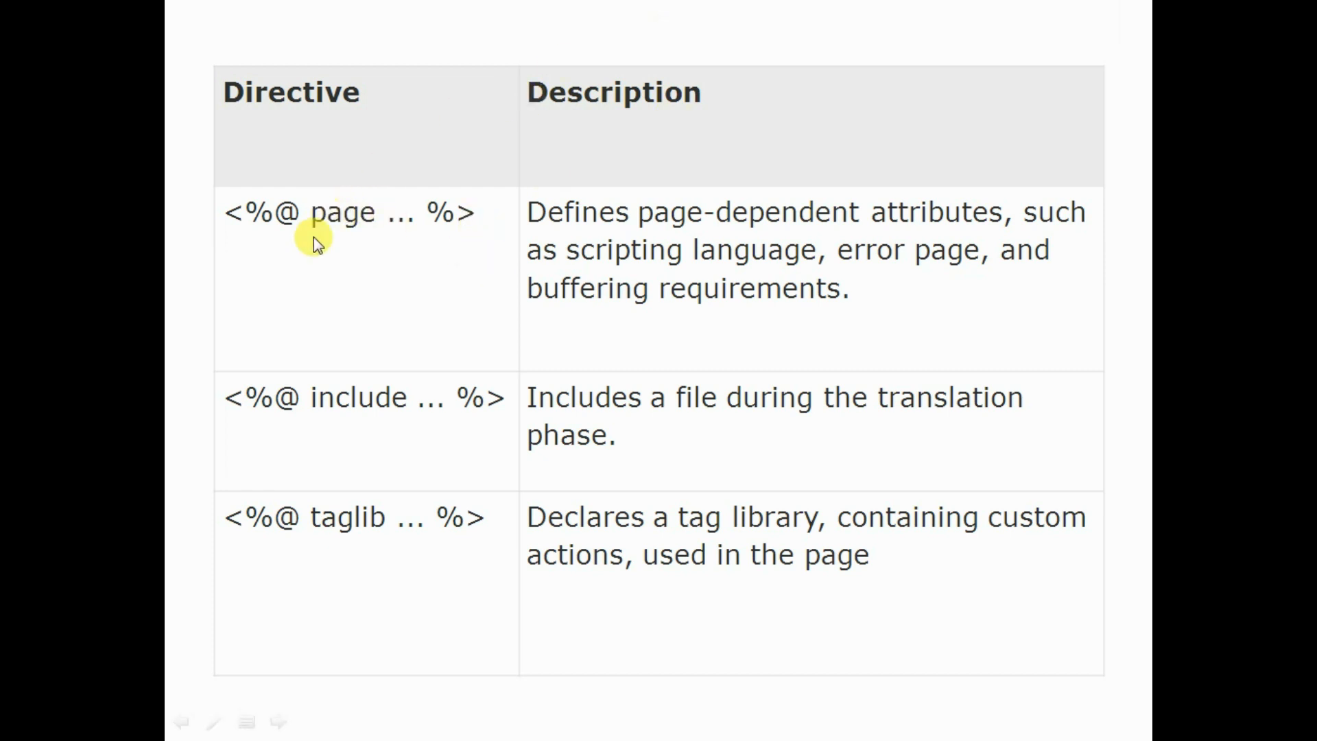
pyautogui.moveTo(373, 447)
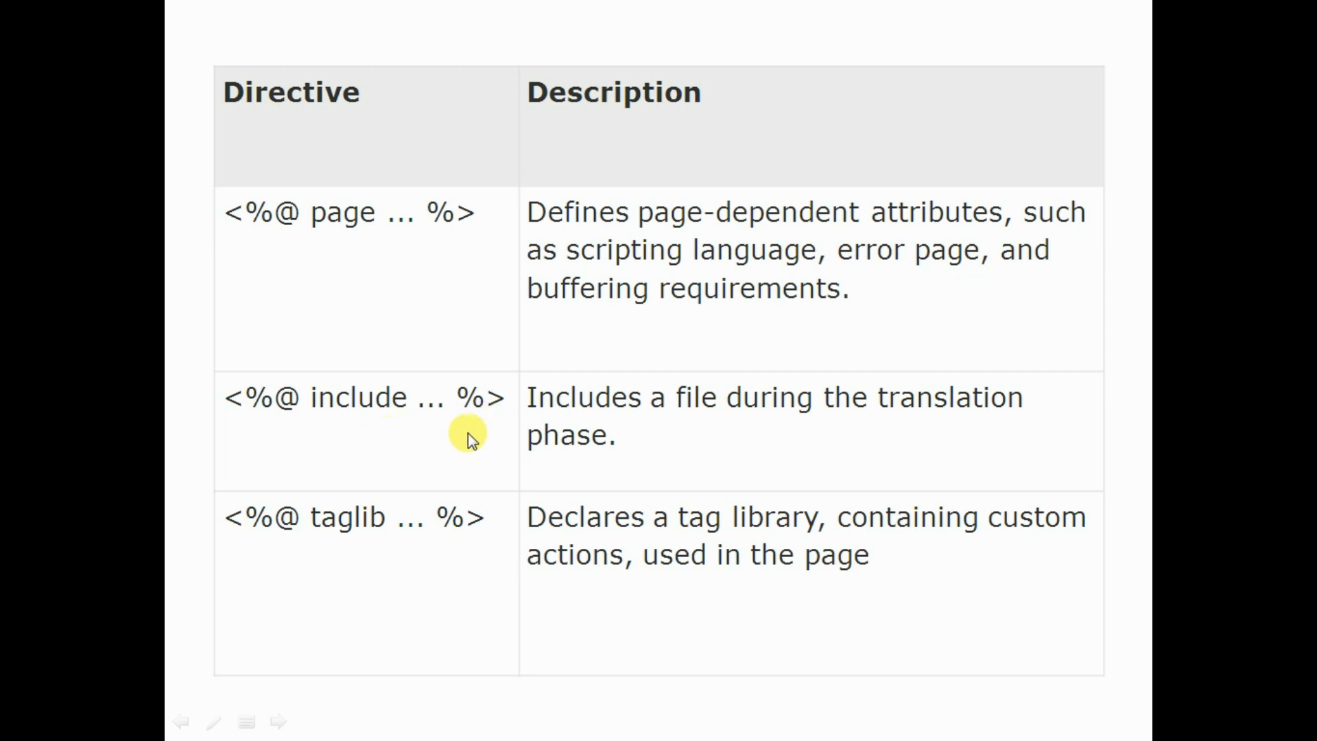
pyautogui.moveTo(357, 550)
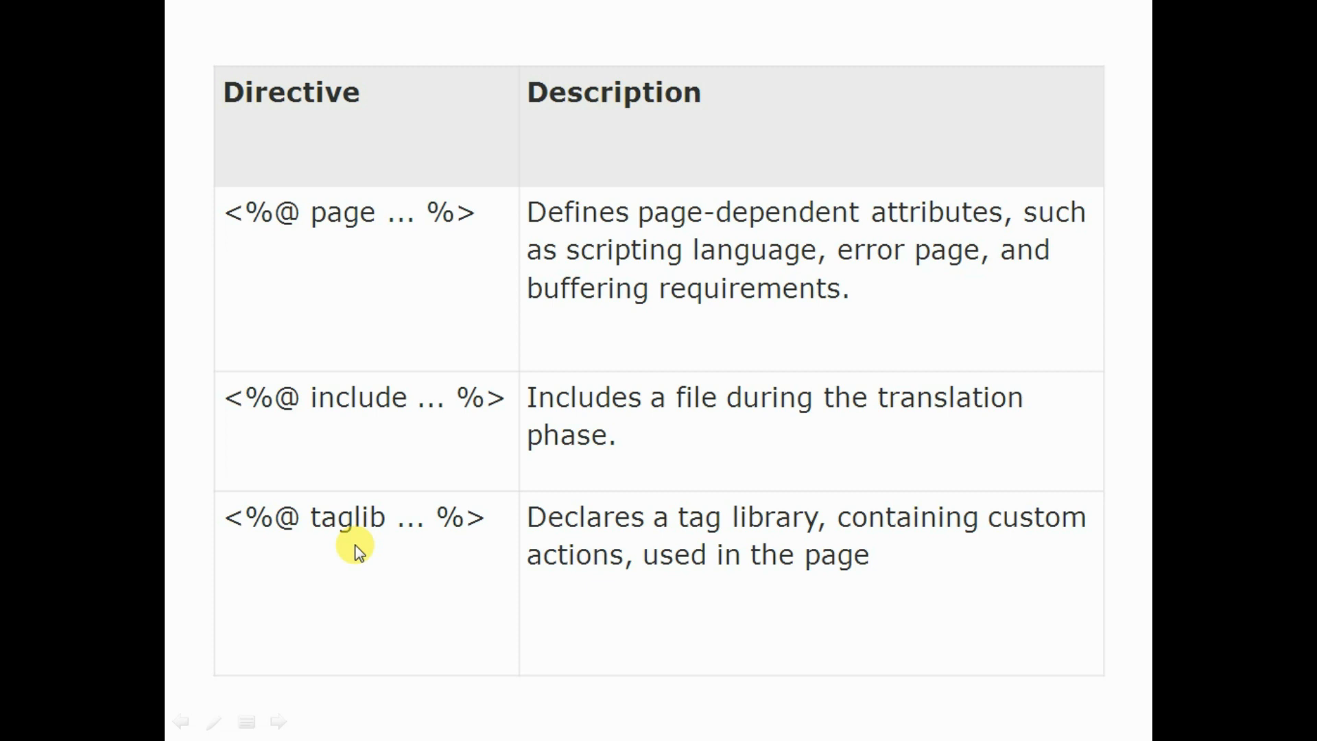
pyautogui.click(277, 721)
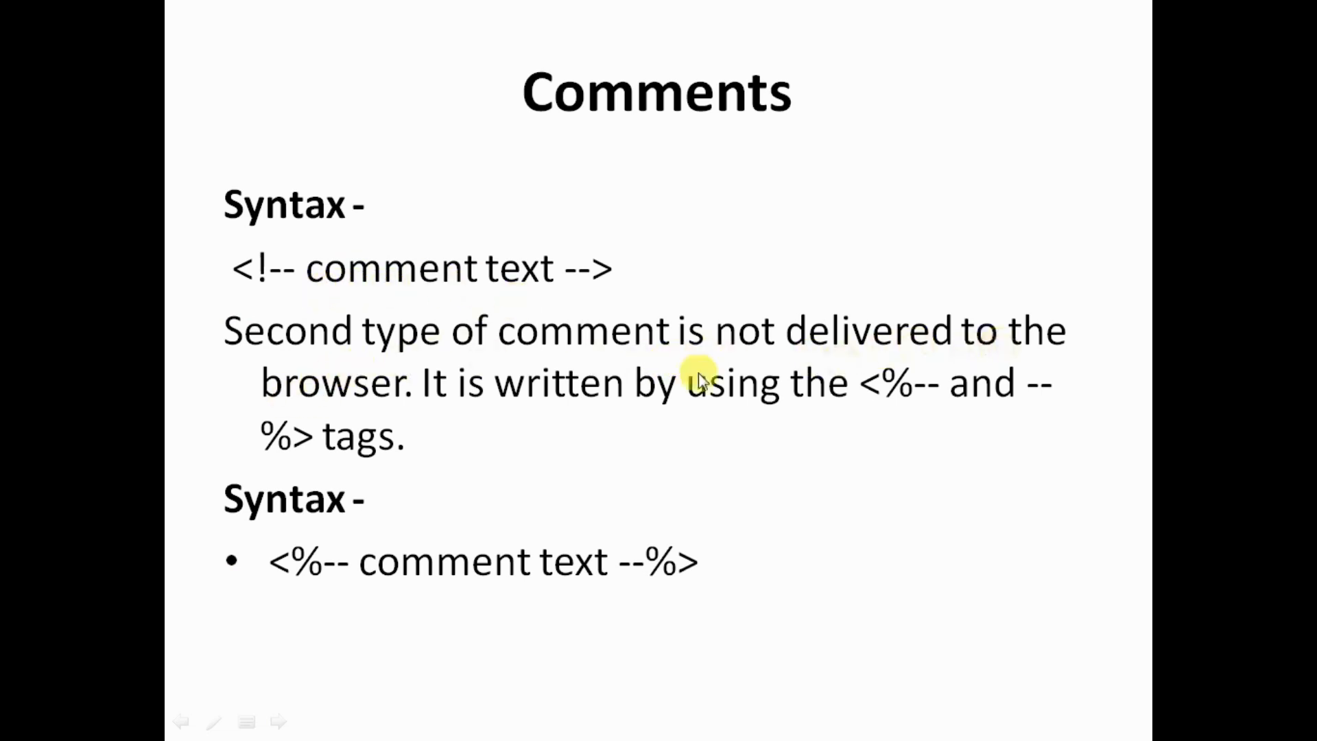
pyautogui.moveTo(360, 598)
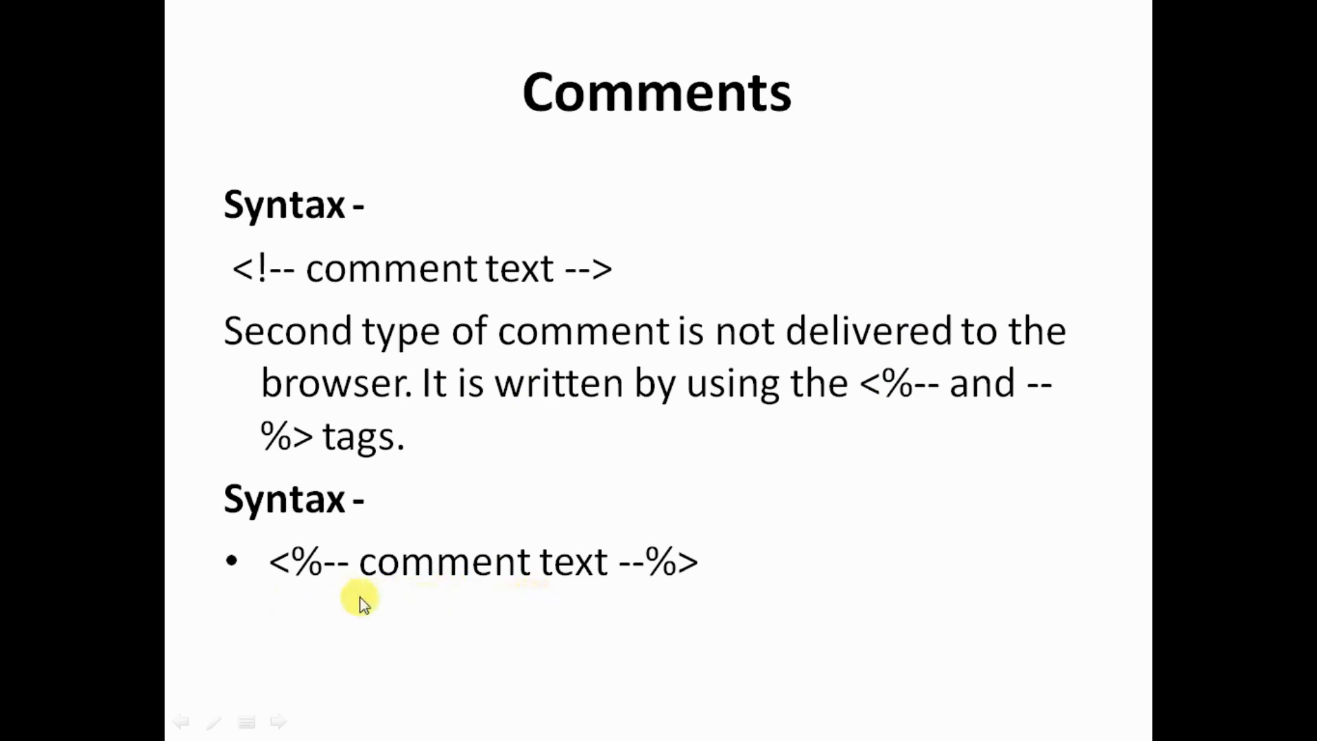
pyautogui.moveTo(409, 613)
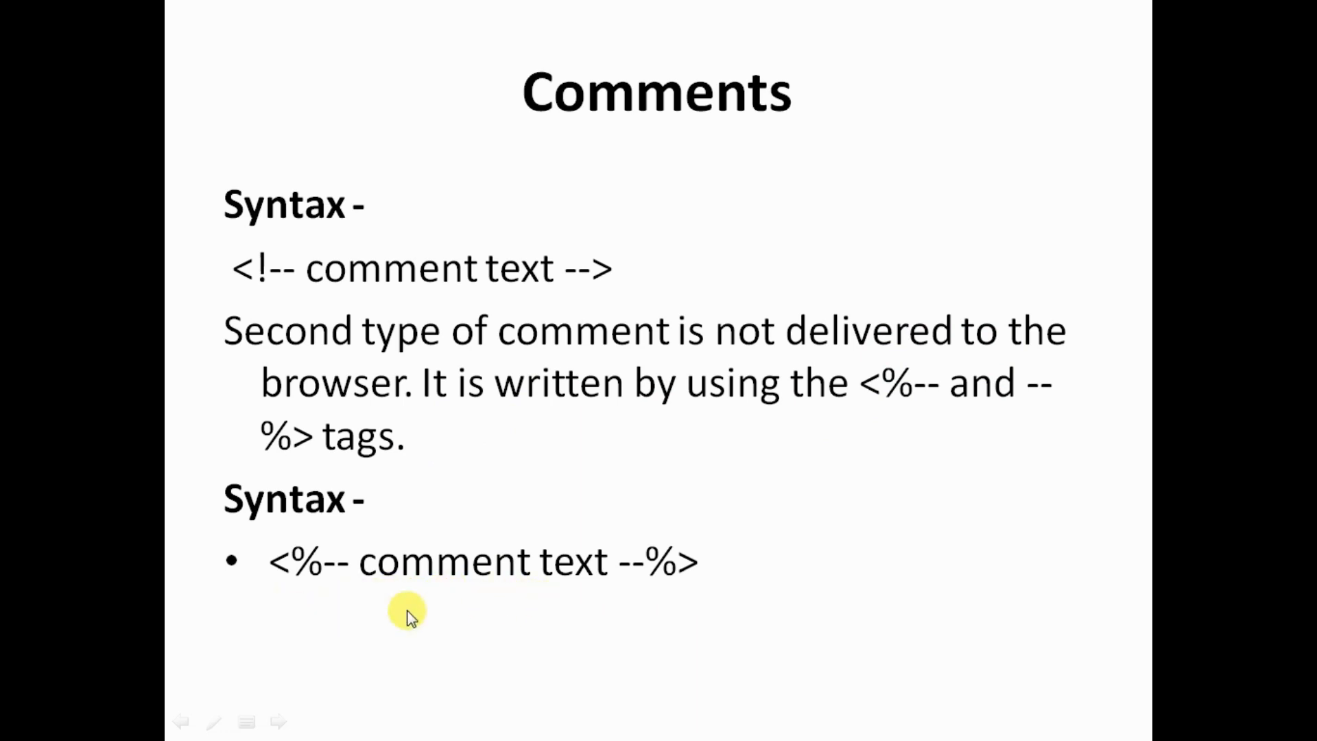